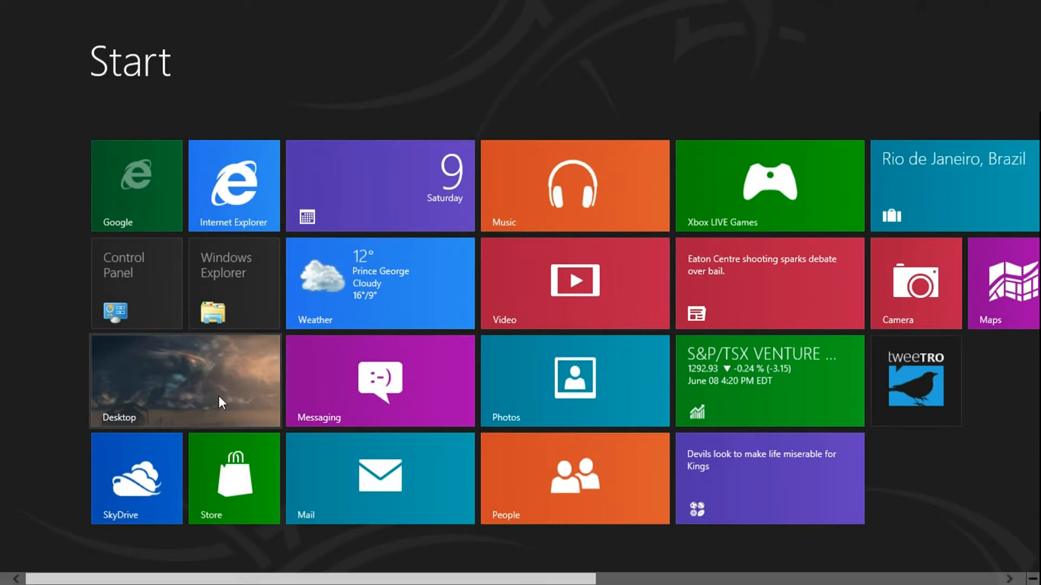
# Scroll right across the Start screen to review the rearranged tile clusters
pyautogui.hscroll(3)
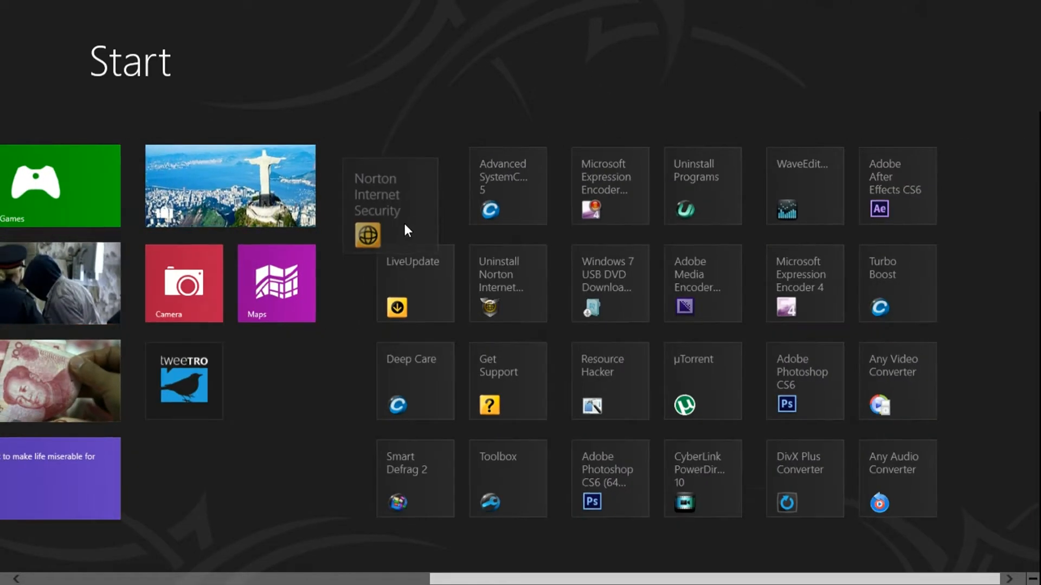
pyautogui.hscroll(3)
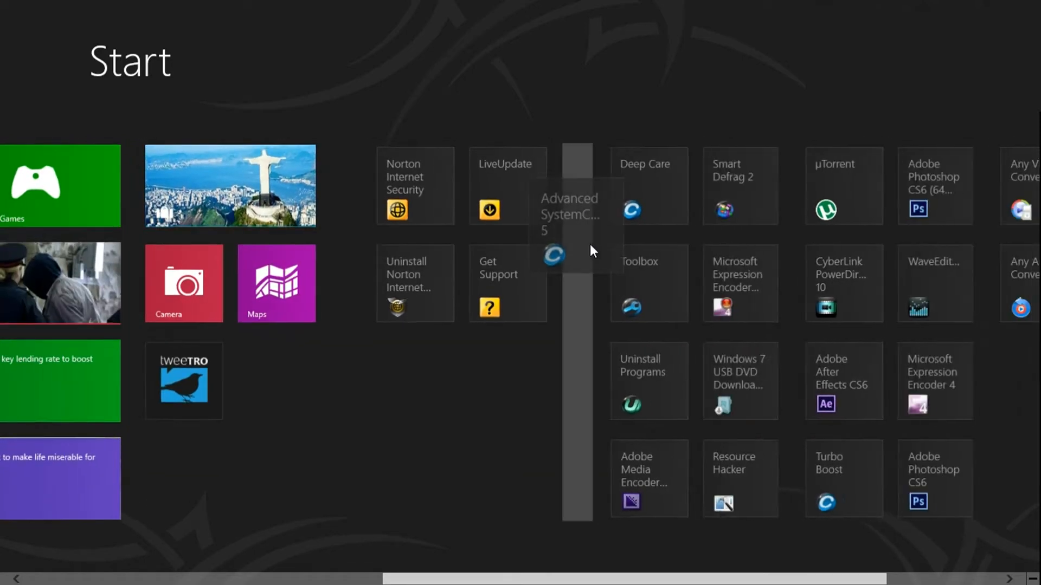
pyautogui.hscroll(3)
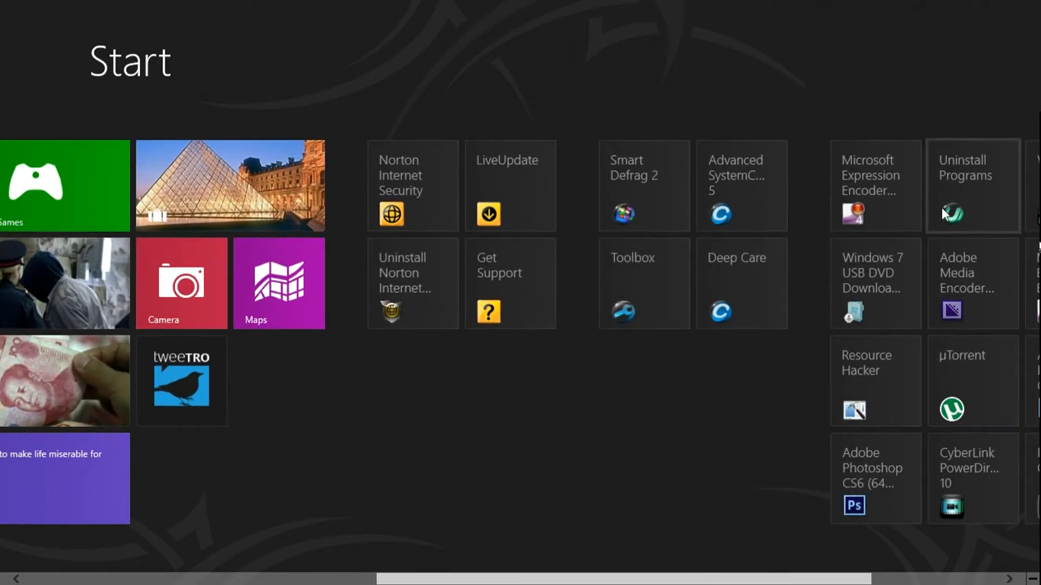
pyautogui.hscroll(3)
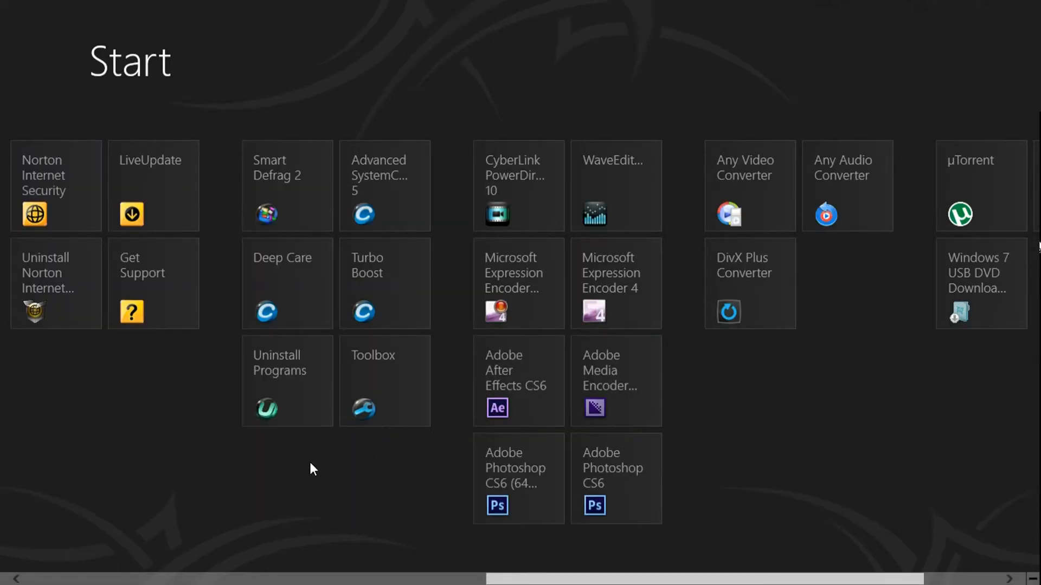
pyautogui.moveTo(362, 476)
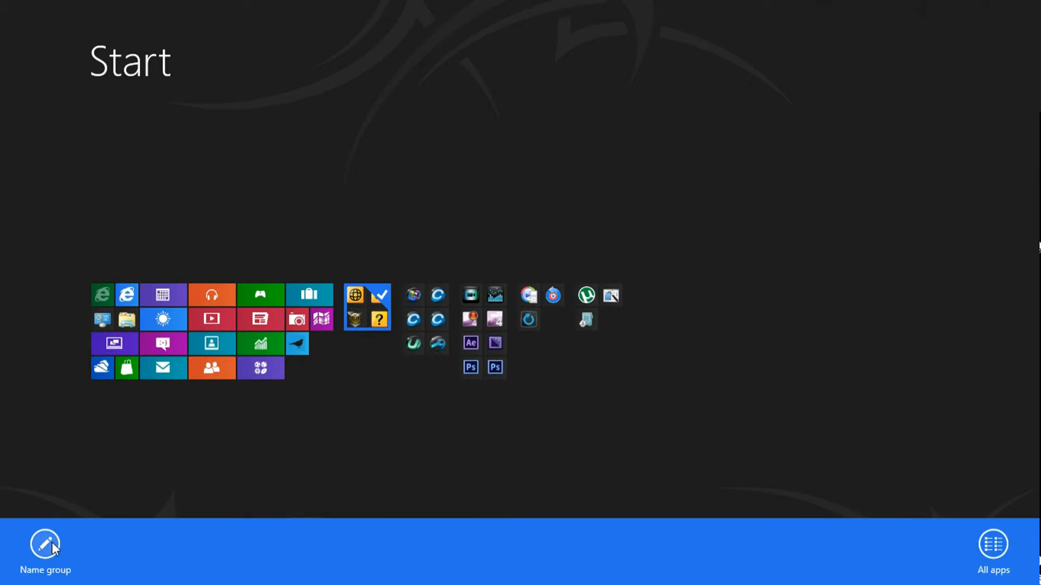
# Label the Norton tile group 'internet security'
pyautogui.click(45, 544)
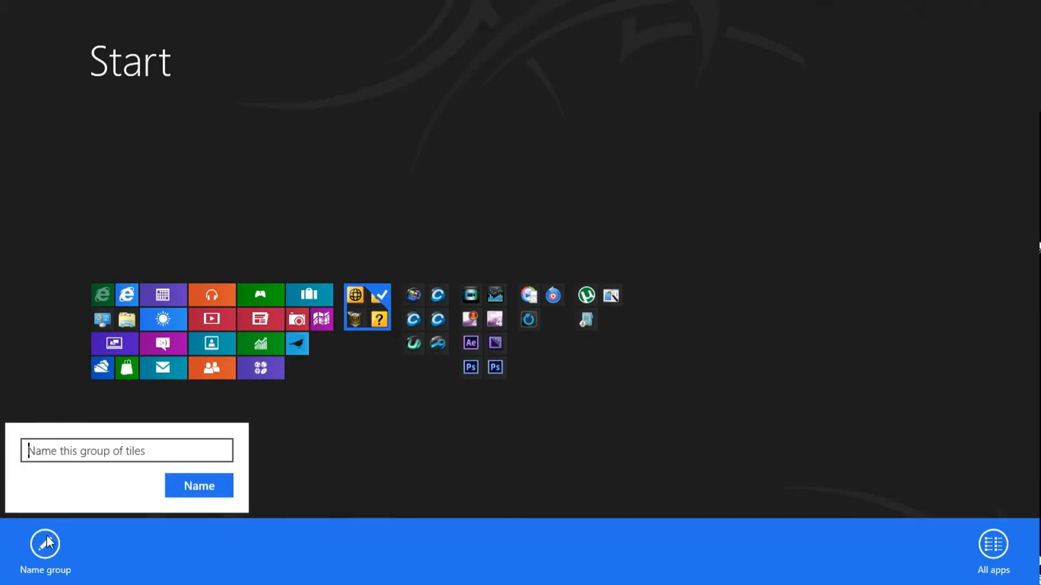
pyautogui.write('internet security')
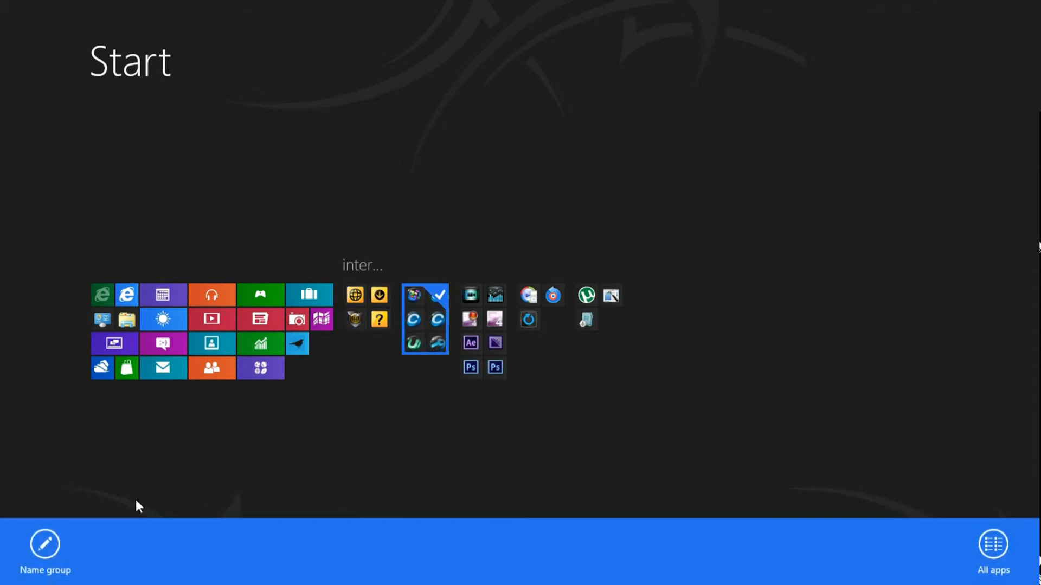
# Label the system utilities tile group 'System Care'
pyautogui.click(44, 543)
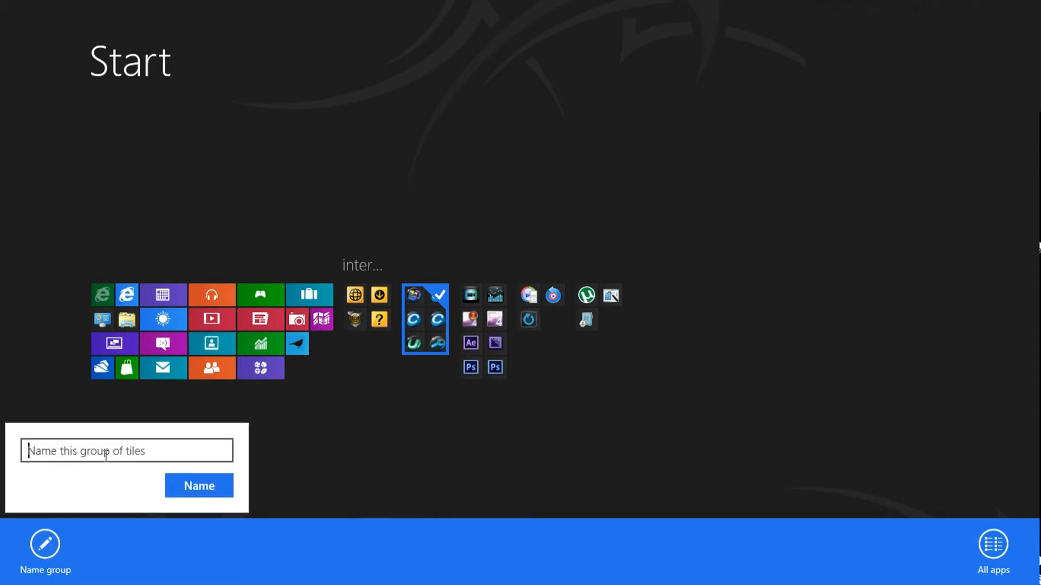
pyautogui.write('System Car')
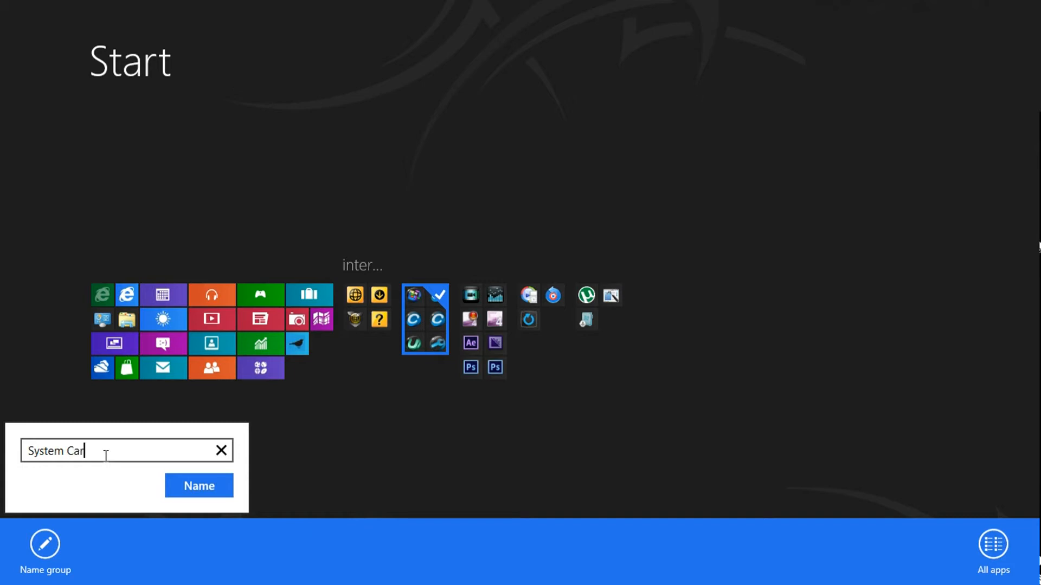
pyautogui.click(198, 485)
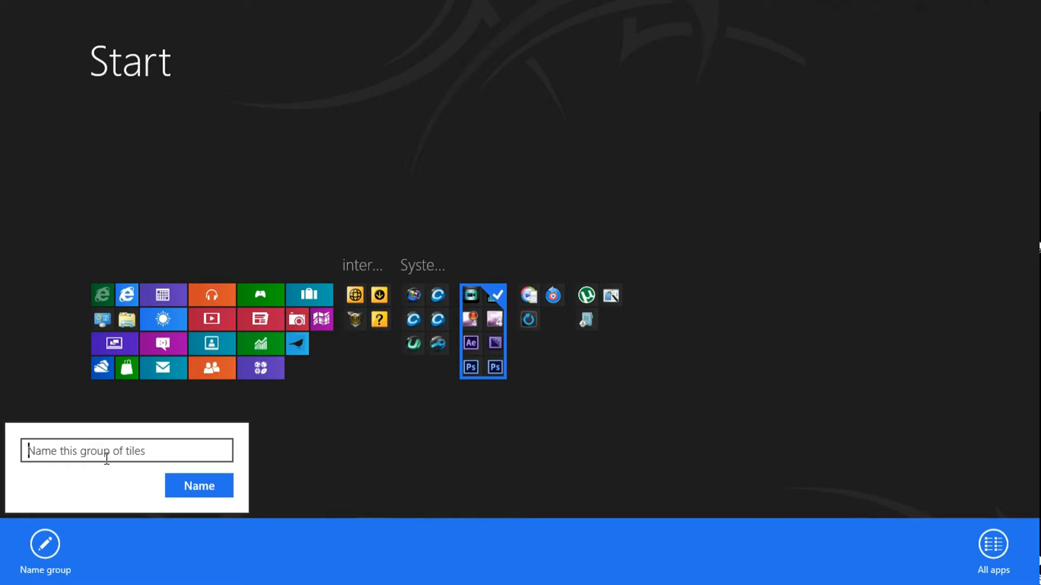
# Label the Adobe/media tile group 'Video Editing Software'
pyautogui.write('Video Edi')
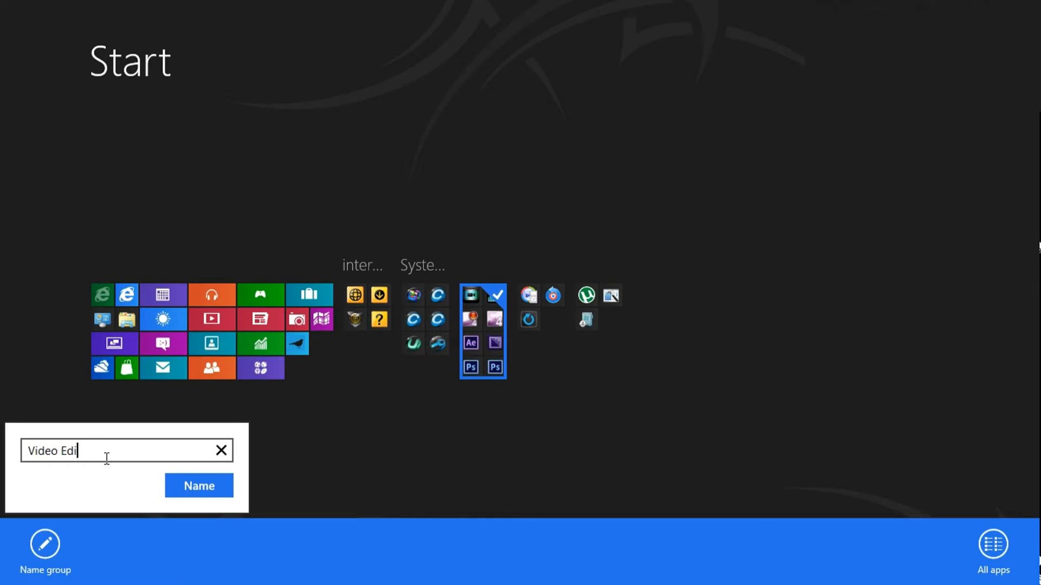
pyautogui.write('ting')
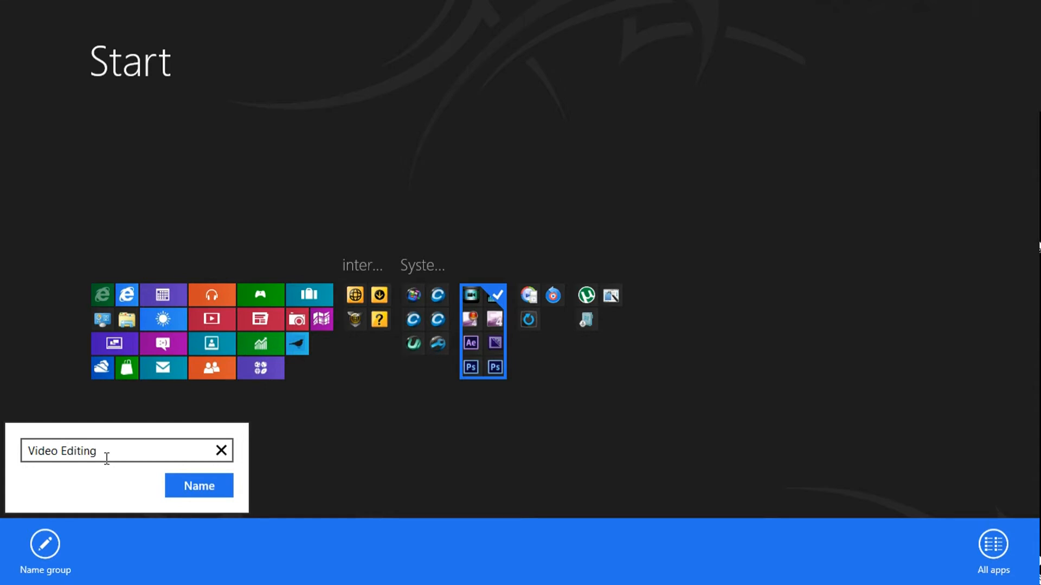
pyautogui.write('Soft')
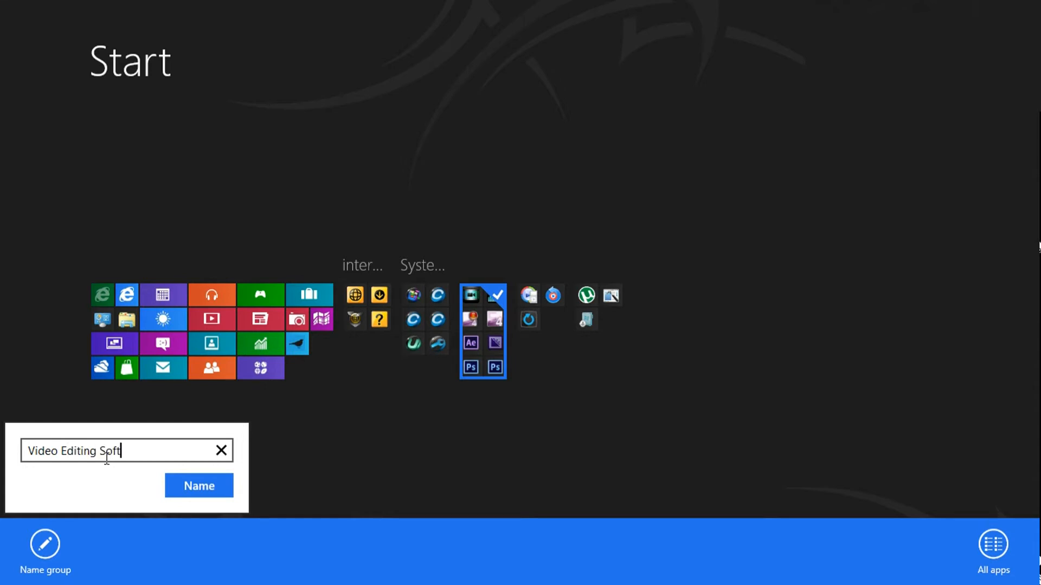
pyautogui.write('ware')
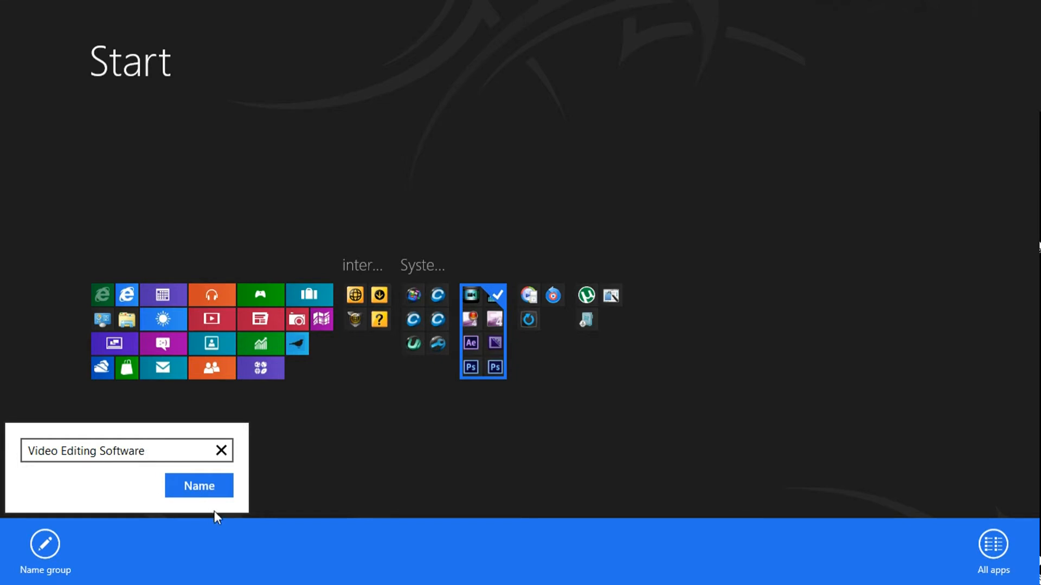
pyautogui.click(199, 485)
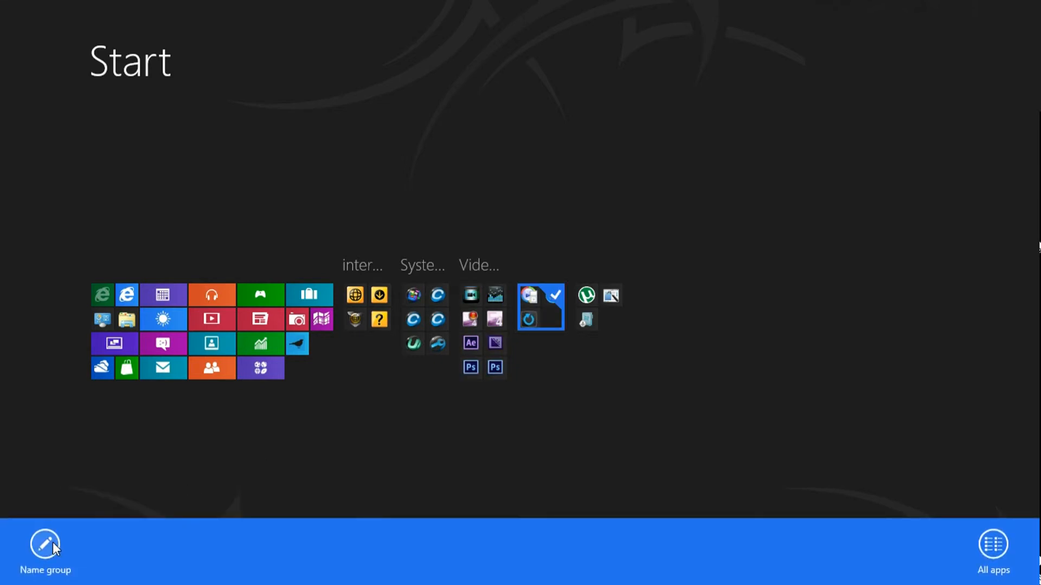
# Label the converter tile group 'Video and Audio Converter'
pyautogui.click(44, 545)
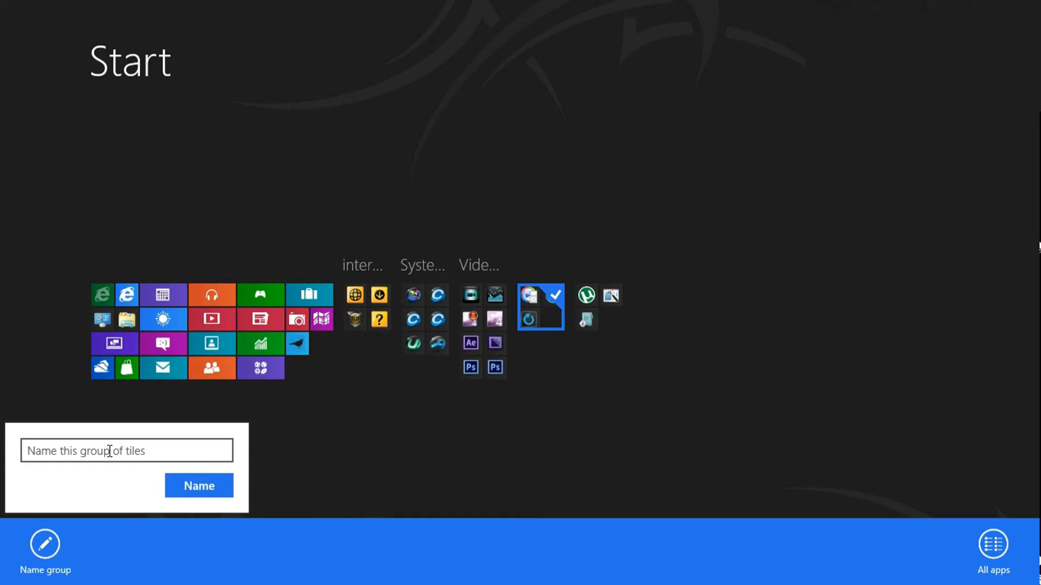
pyautogui.write('v')
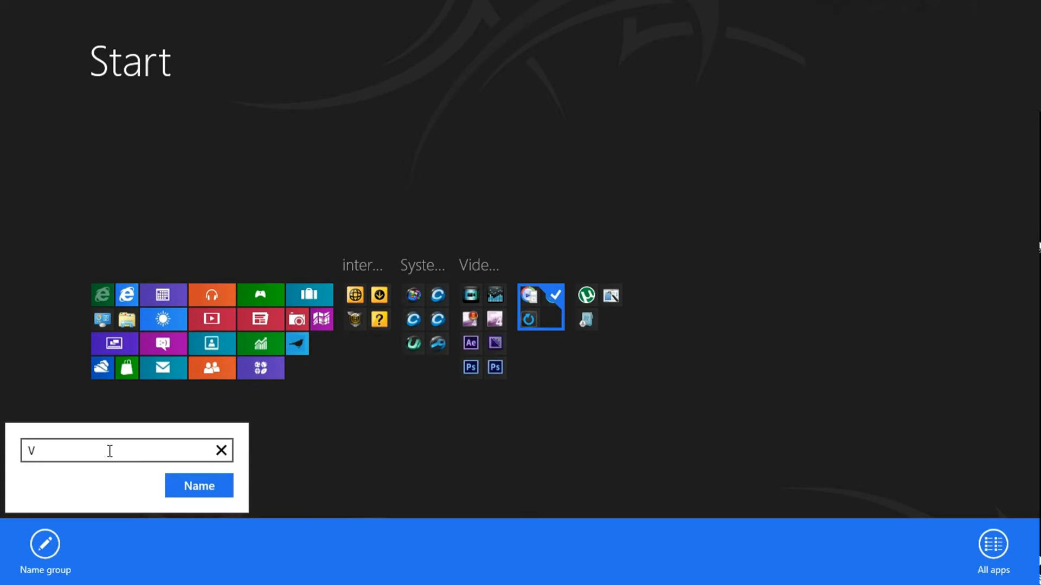
pyautogui.write('Video An')
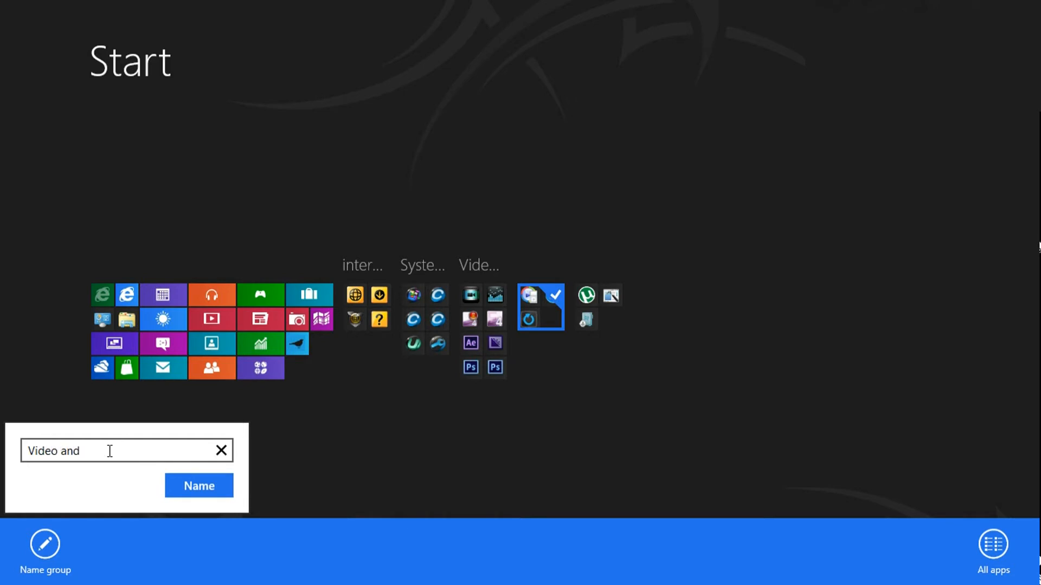
pyautogui.write('Au')
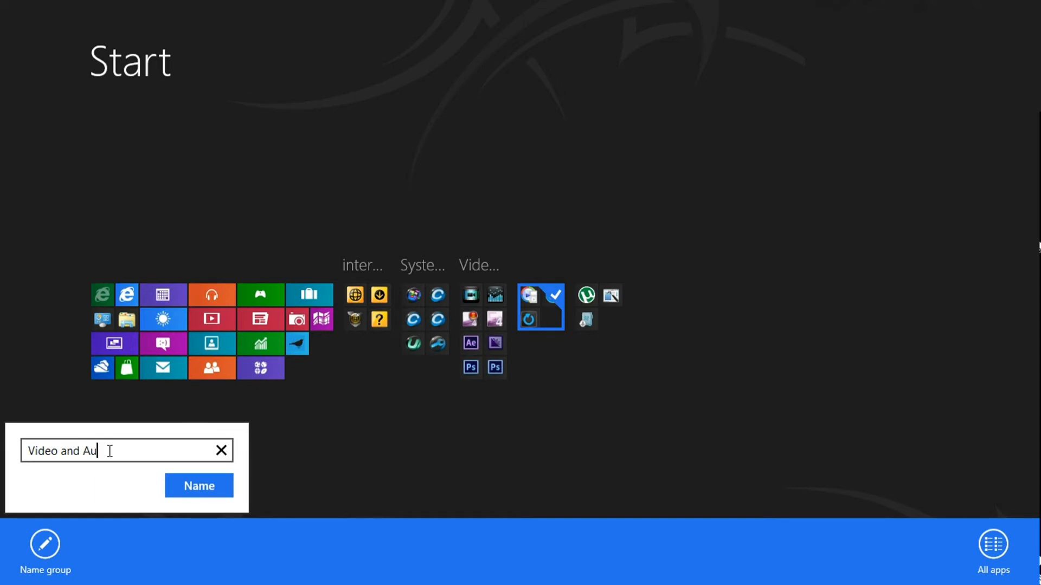
pyautogui.write('dio')
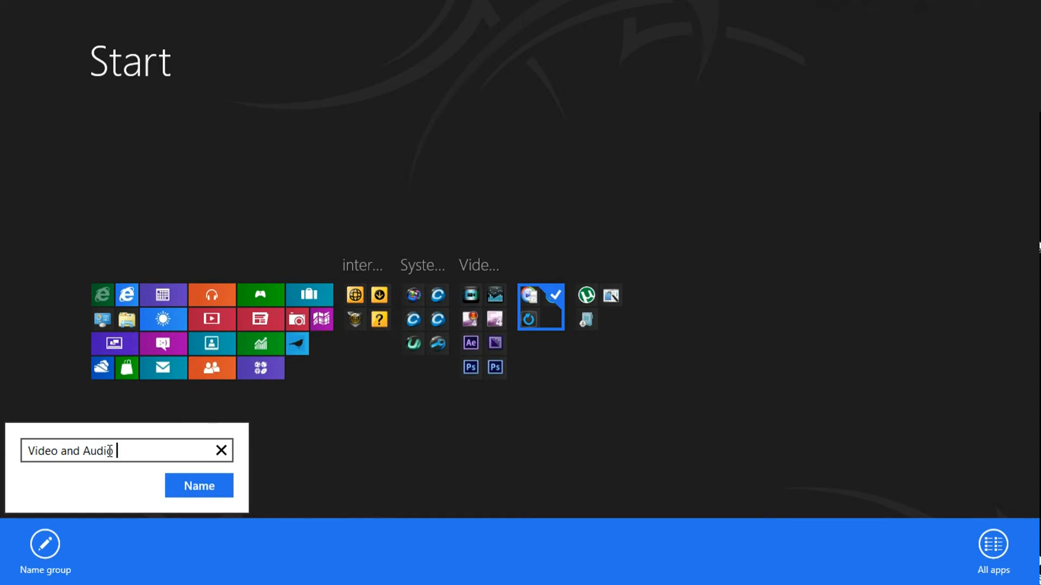
pyautogui.write('Con')
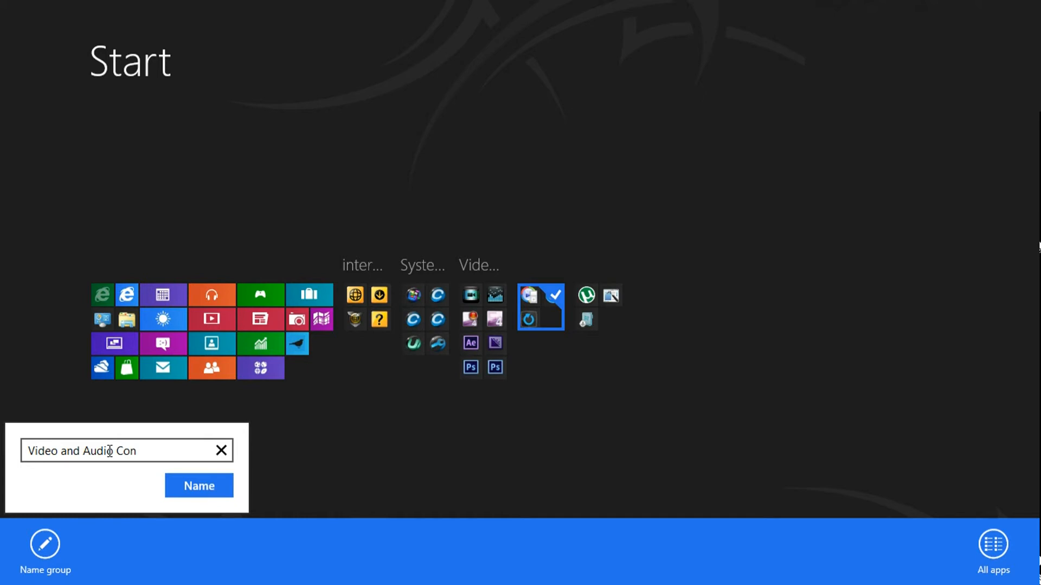
pyautogui.write('verter')
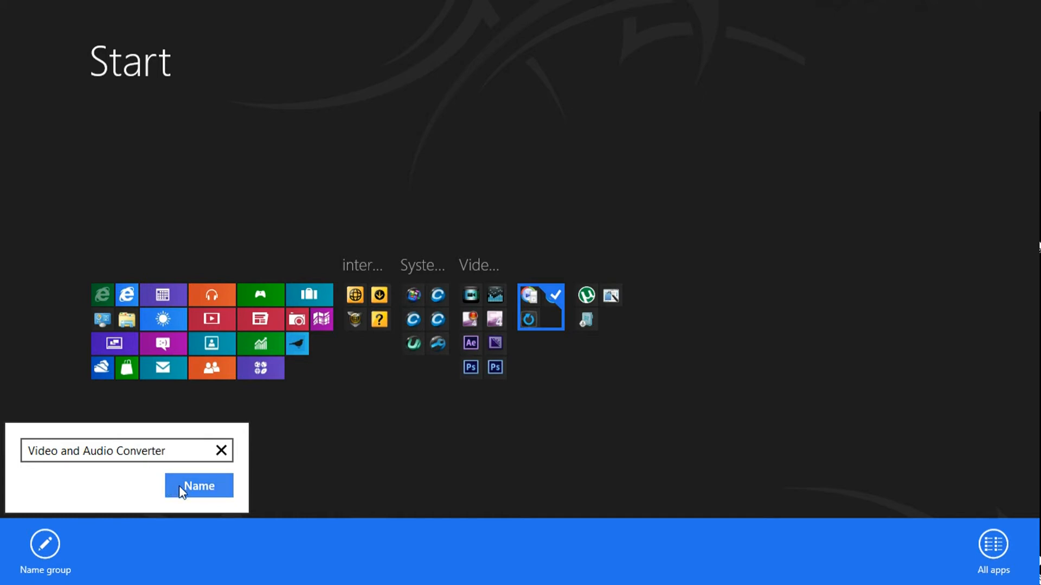
pyautogui.click(198, 485)
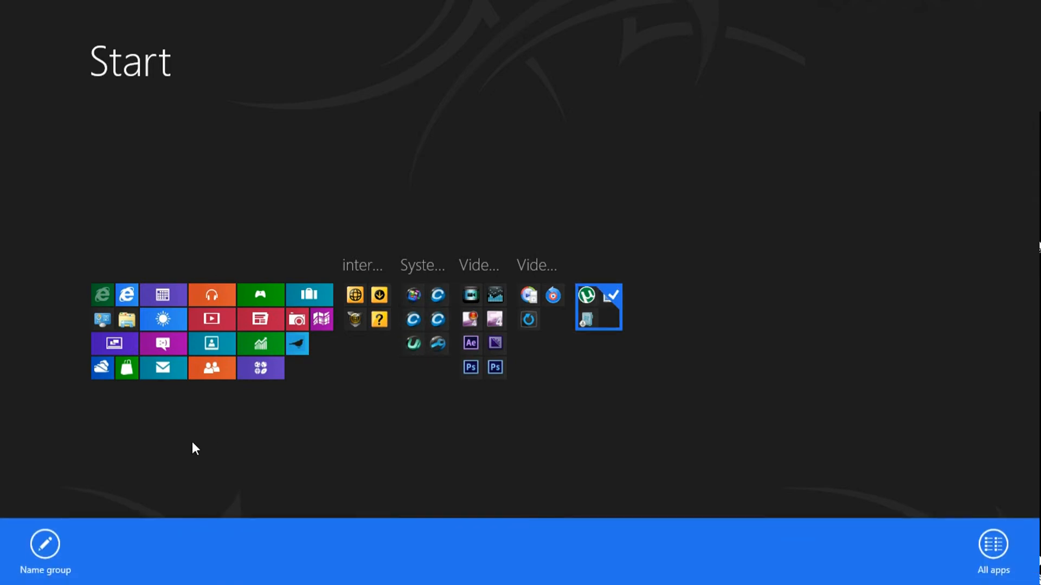
# Label the µTorrent and Resource Hacker group 'Normal Apps'
pyautogui.click(45, 551)
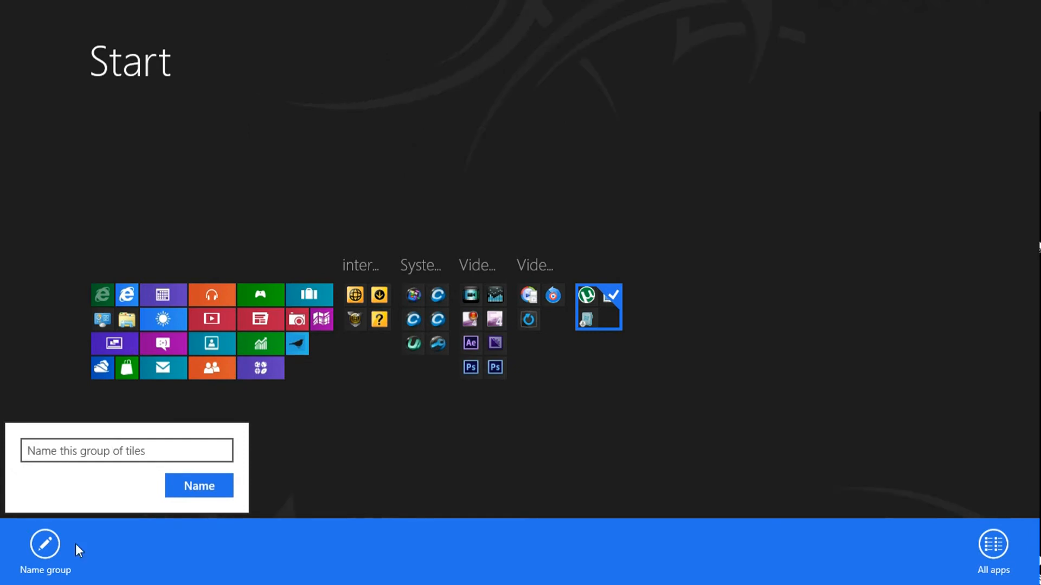
pyautogui.write('Normal Apps')
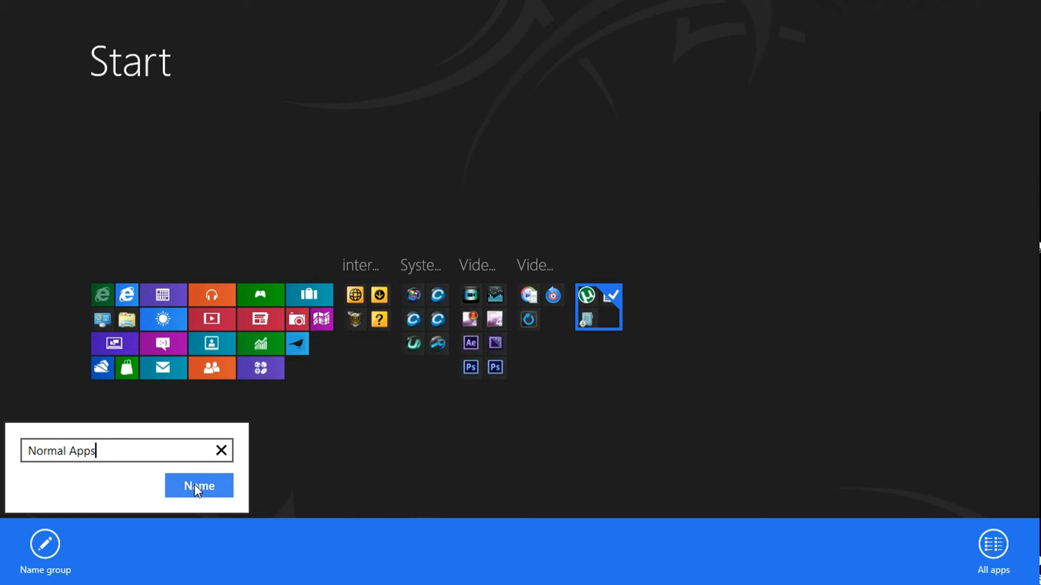
pyautogui.click(198, 486)
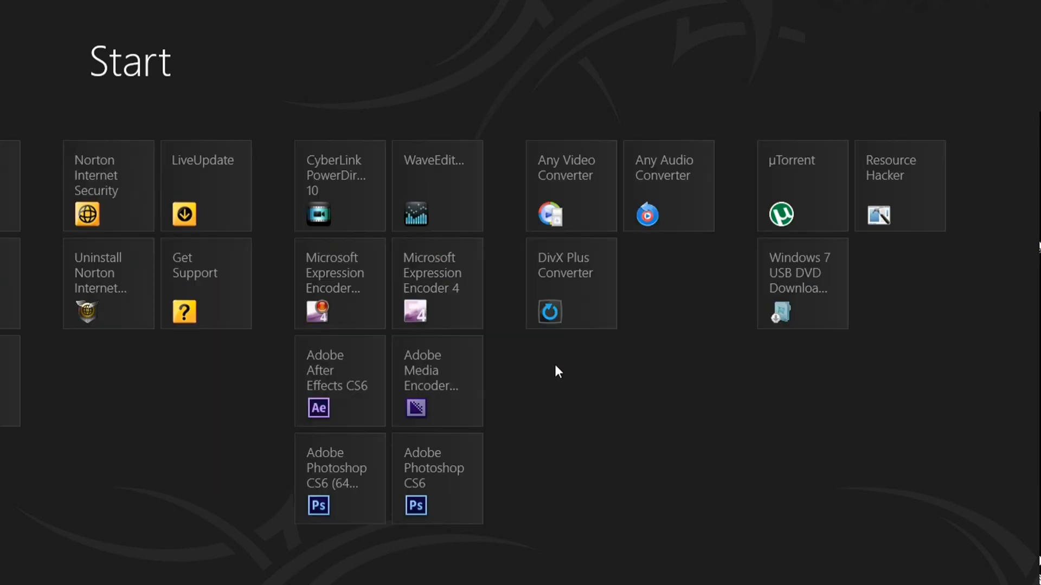
pyautogui.hscroll(-3)
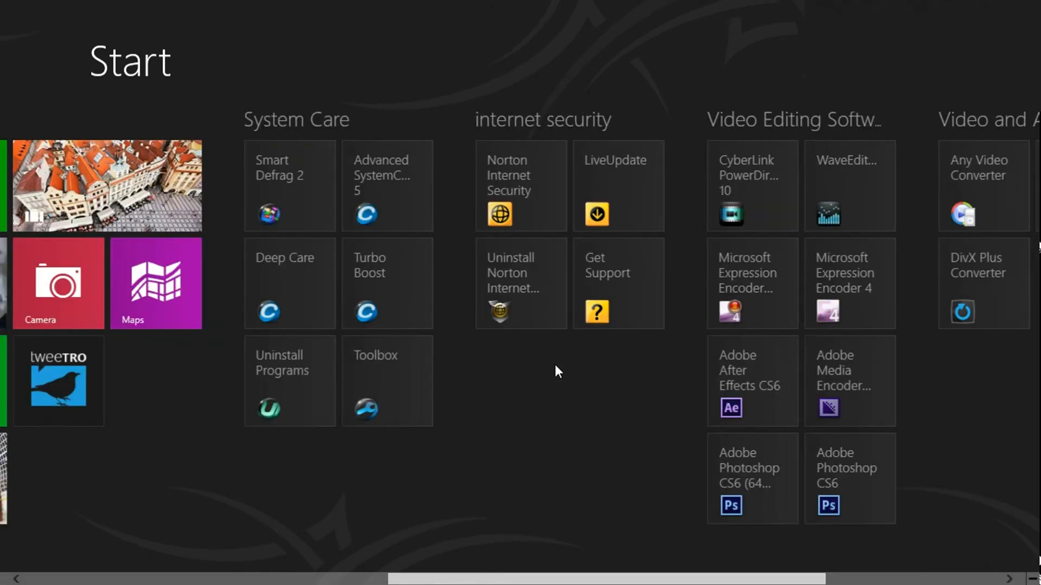
pyautogui.hscroll(3)
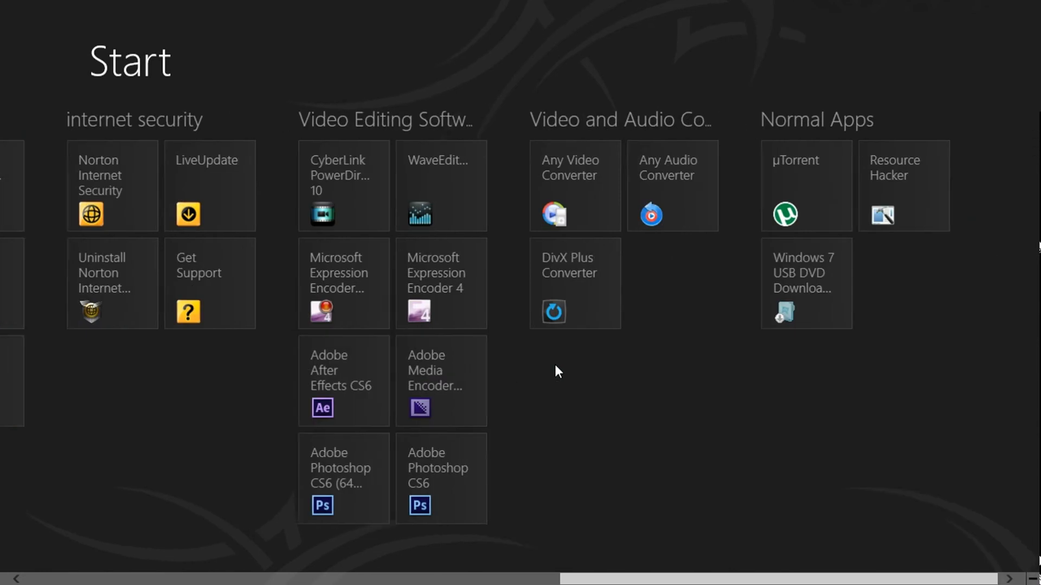